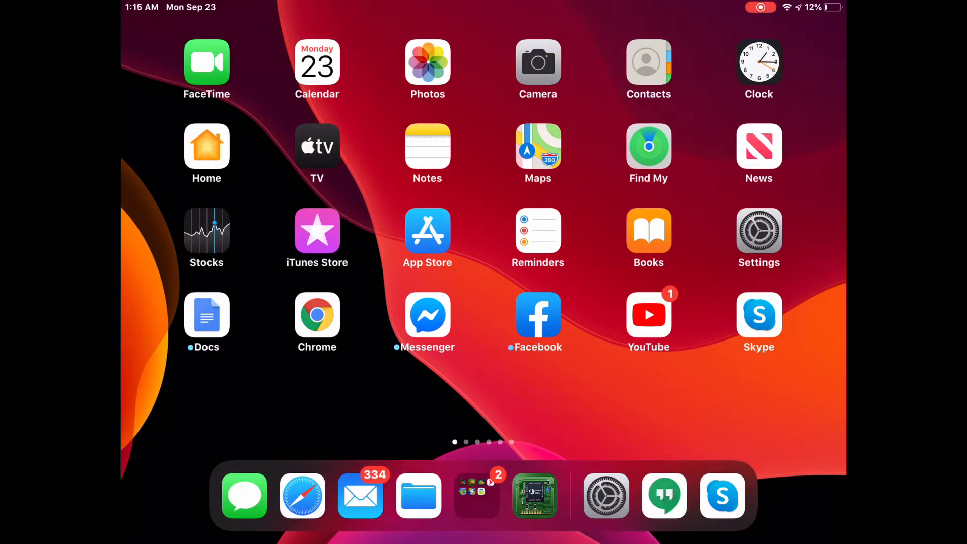
- Reach Software Update in Settings and confirm iPadOS 13.1 is up to date
click(206, 64)
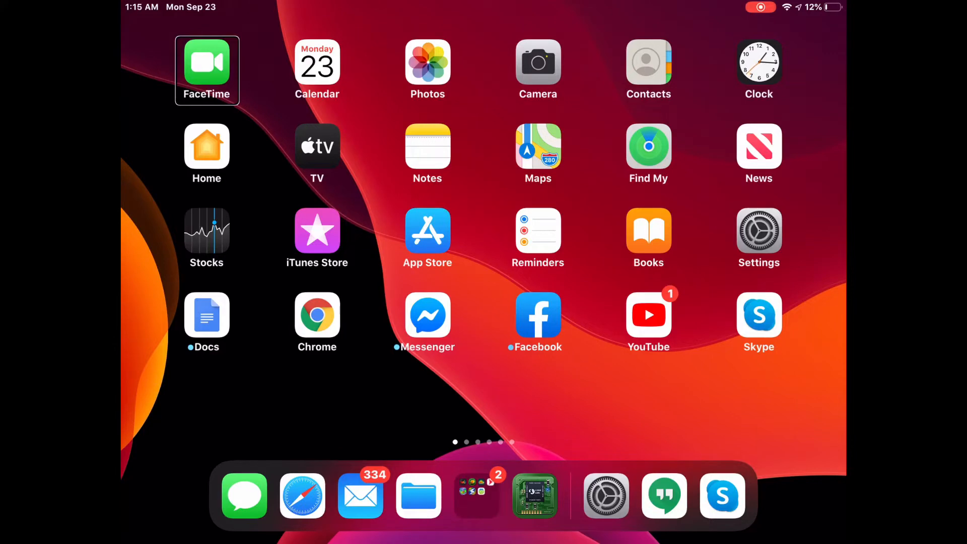
click(758, 232)
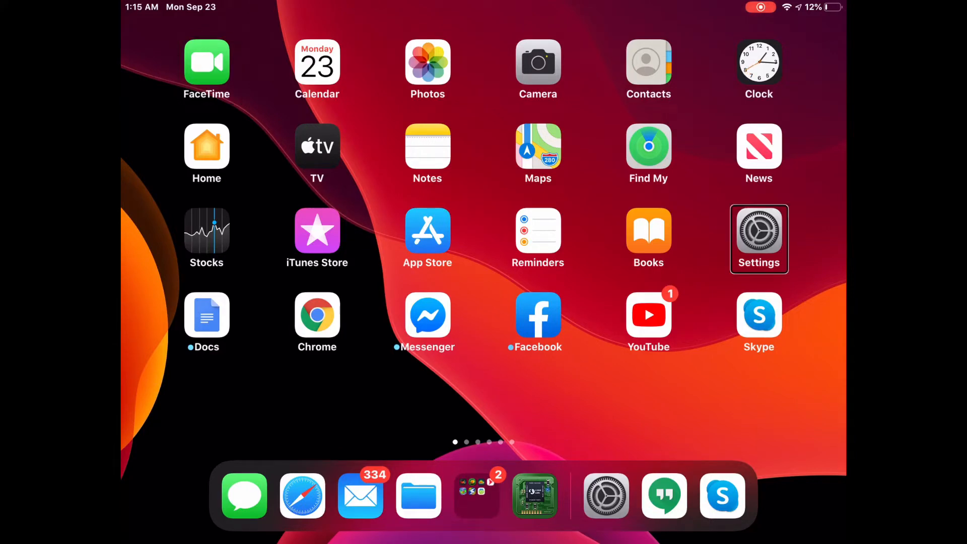
click(758, 239)
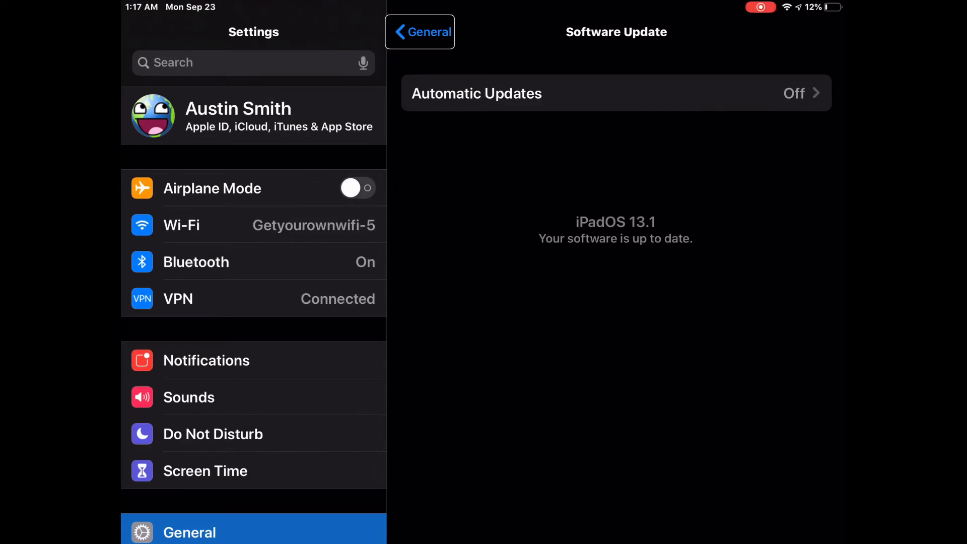
- Return to the General settings list and scroll down toward the VPN section
click(419, 31)
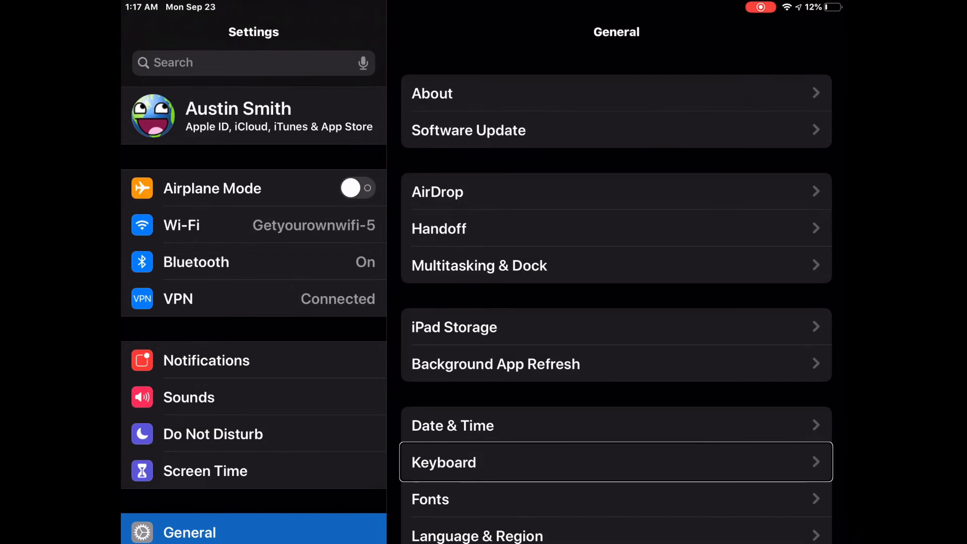
scroll(down, 3)
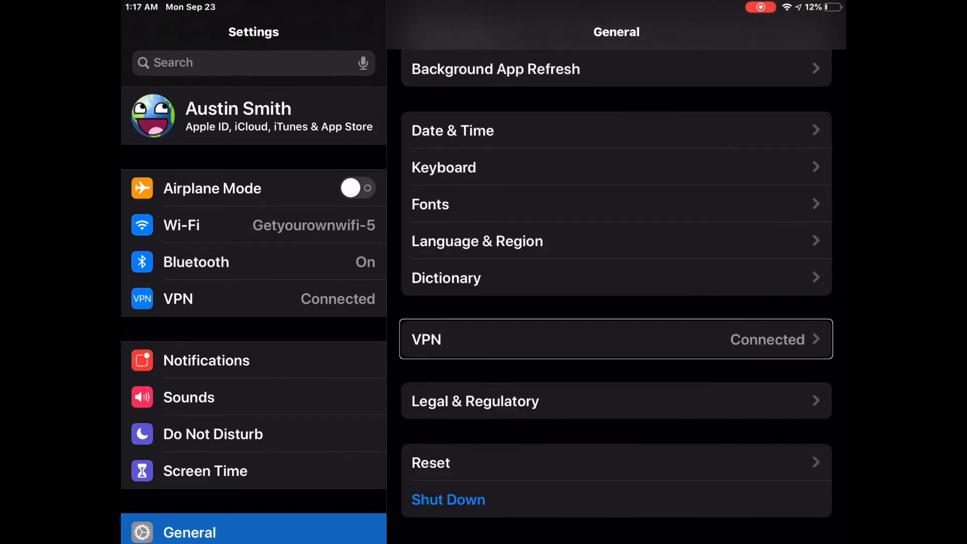